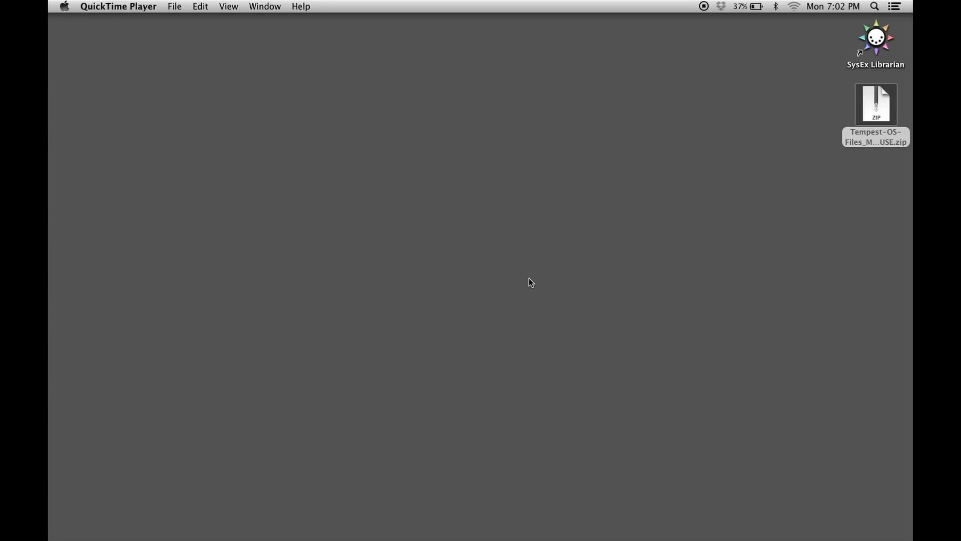
- Extract the Tempest OS zip and open the Tempest-OS-Files folder
left_click(875, 104)
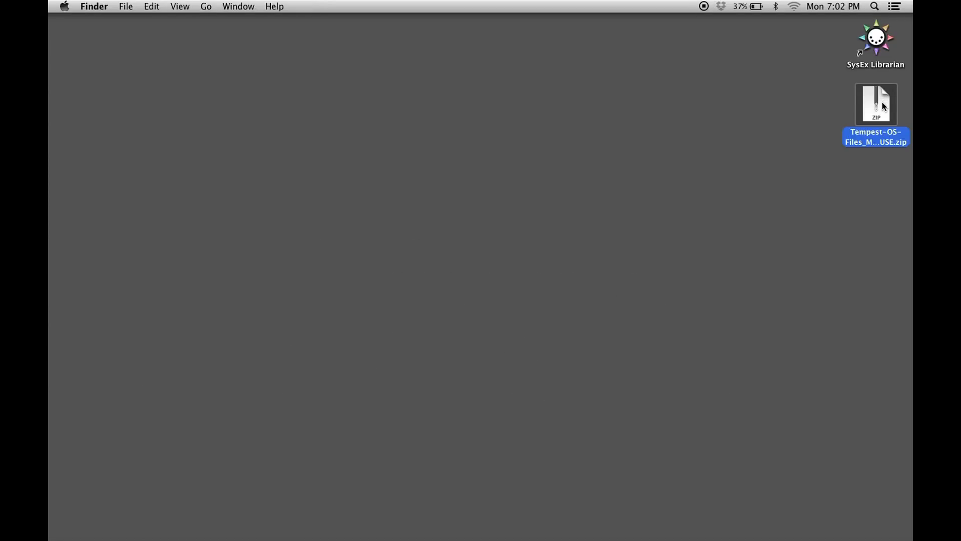
double_click(875, 104)
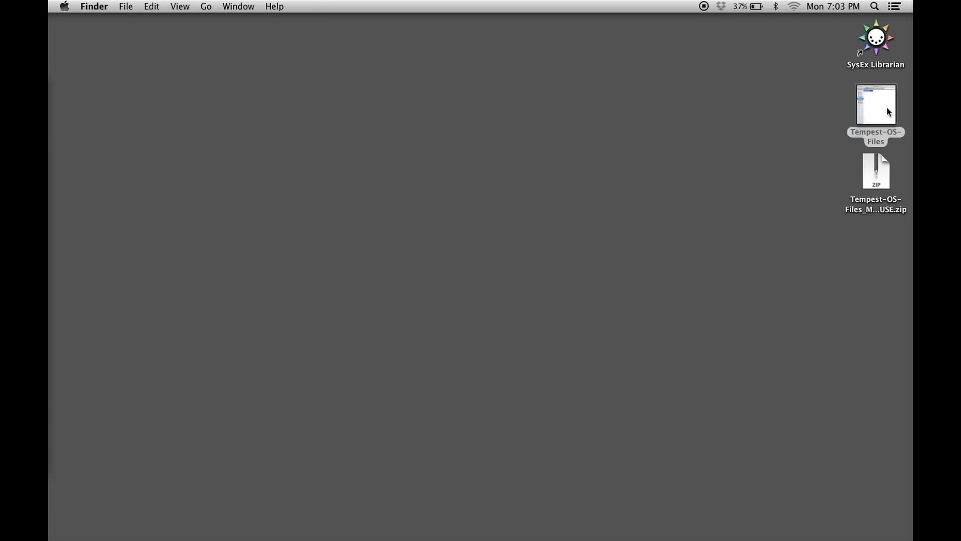
double_click(875, 104)
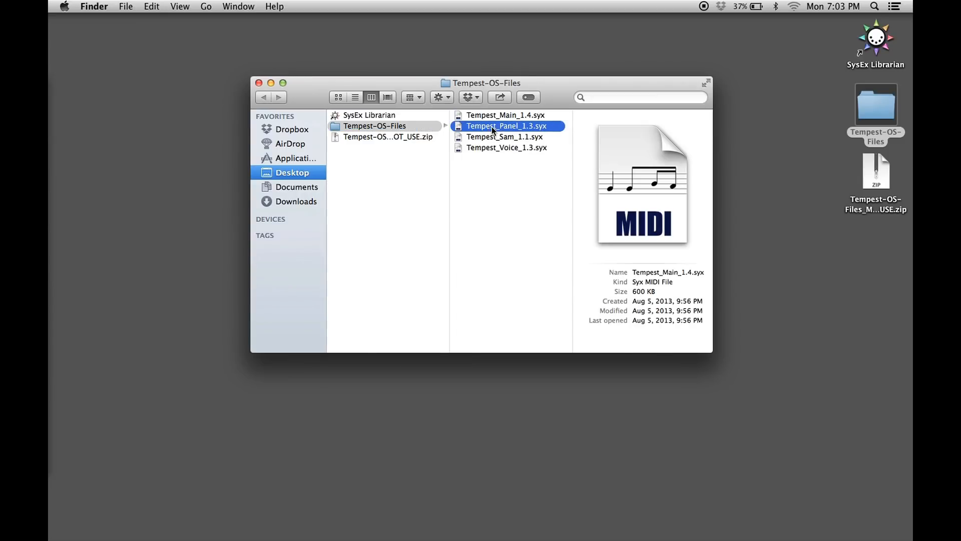
- Look over the .syx files (Sam 1.1, Voice 1.3), ending with Tempest_Main_1.4.syx selected
left_click(505, 137)
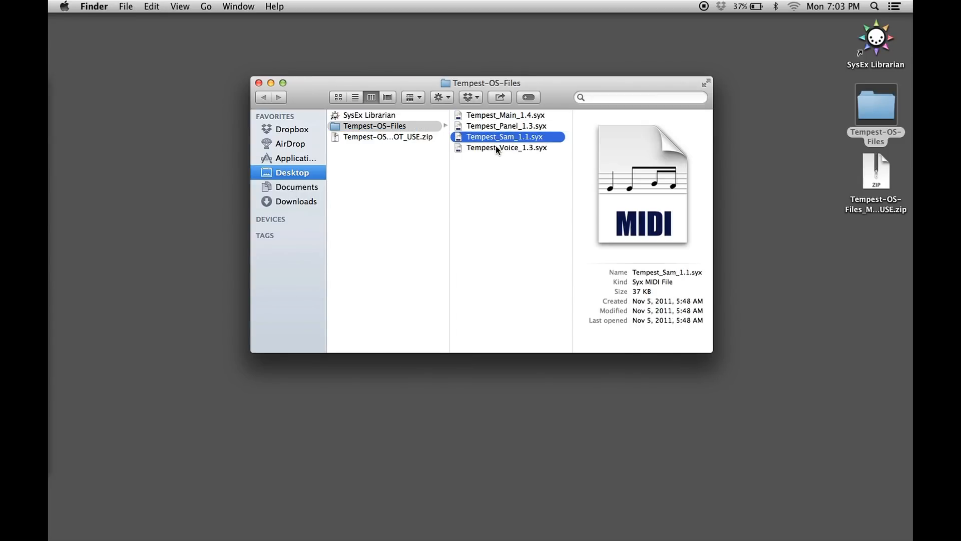
left_click(507, 147)
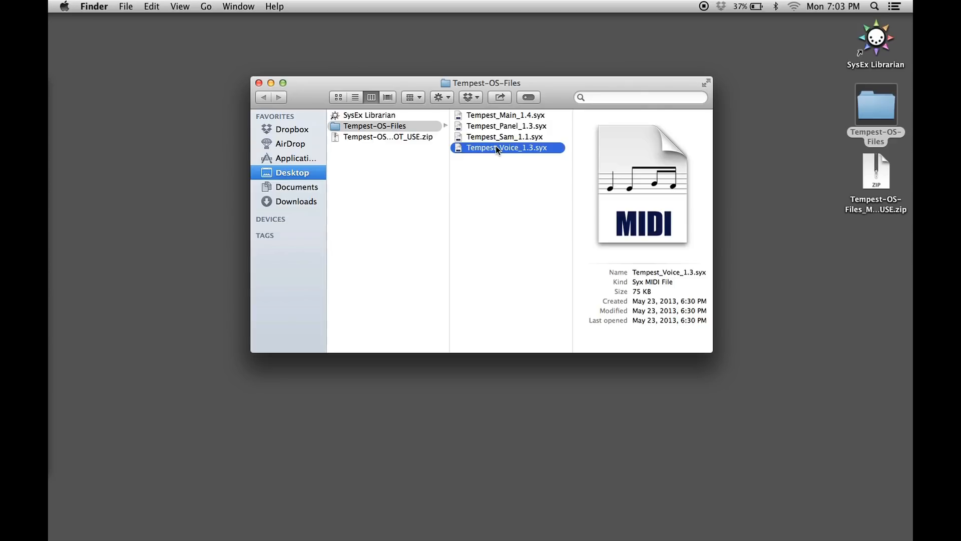
left_click(506, 114)
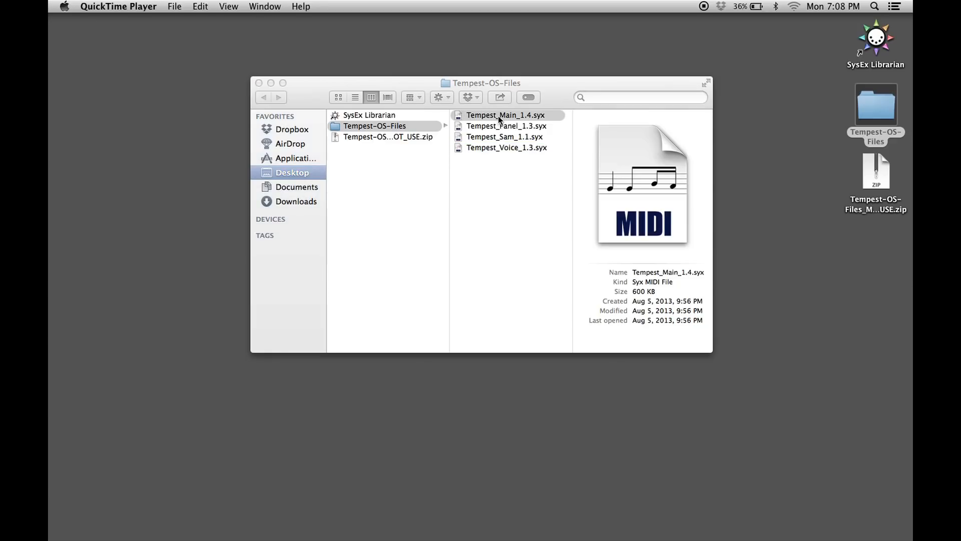
- Select Tempest_Main_1.4.syx, set Tempest as the destination and play it to the synth
left_click(505, 114)
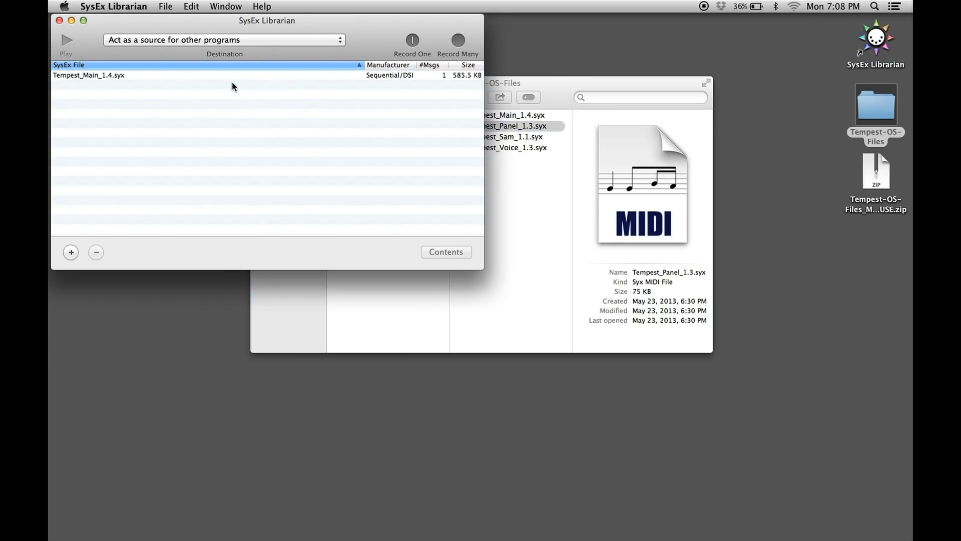
left_click(88, 75)
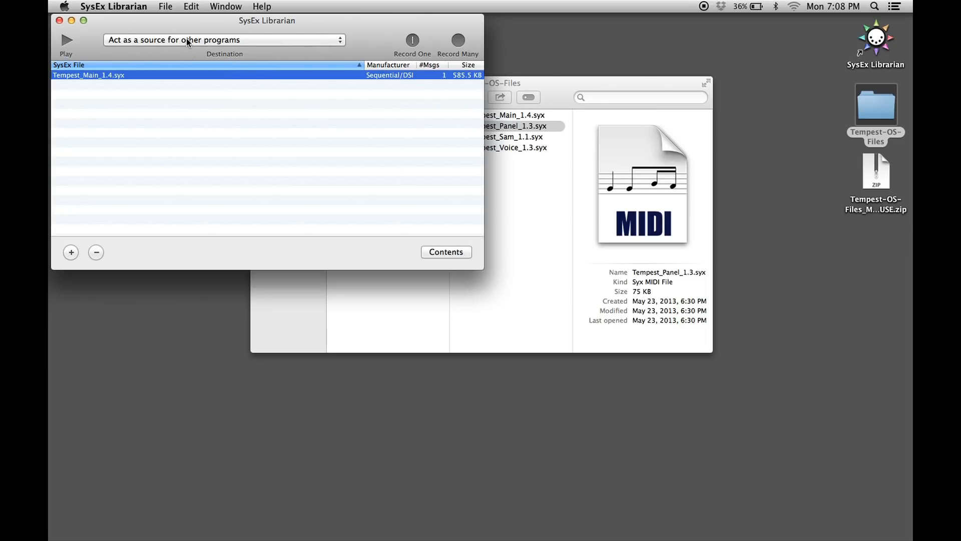
left_click(223, 39)
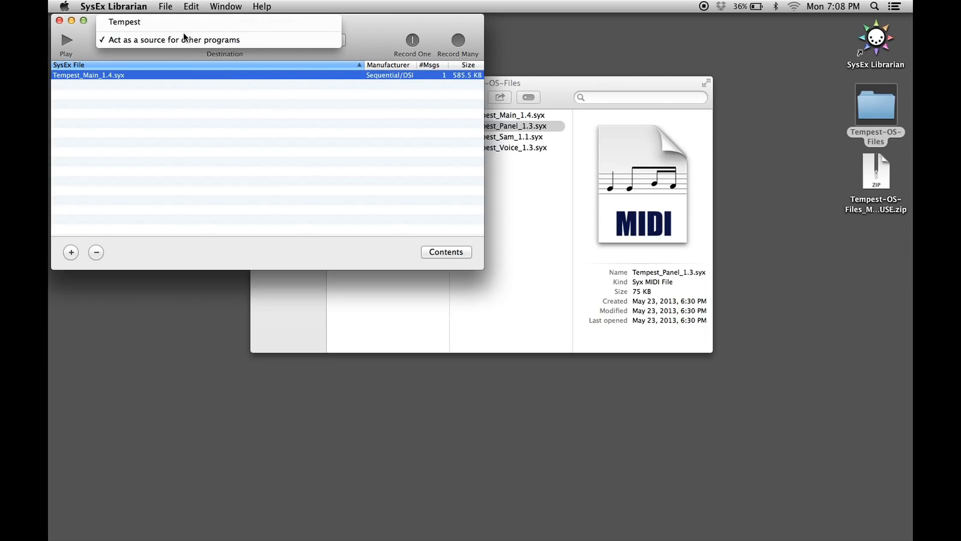
mouse_move(184, 22)
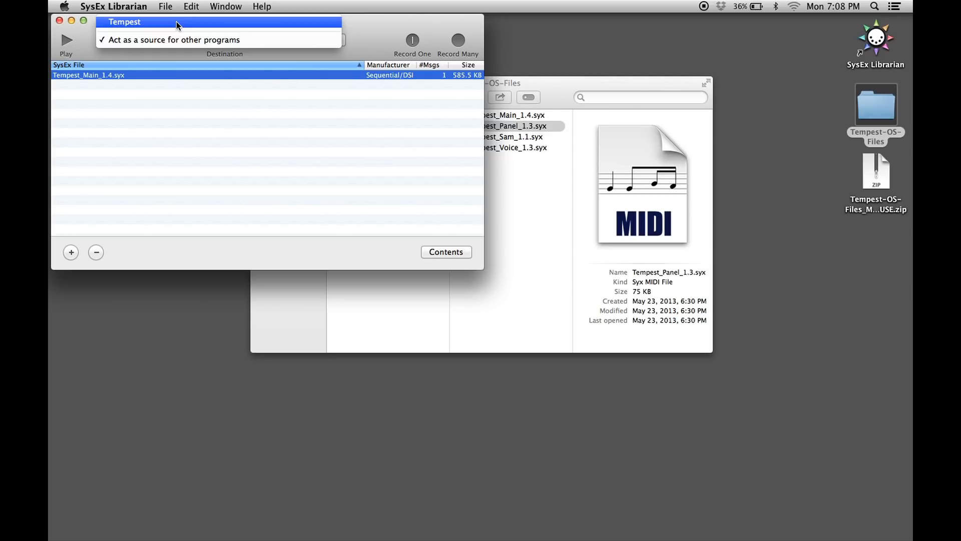
left_click(125, 21)
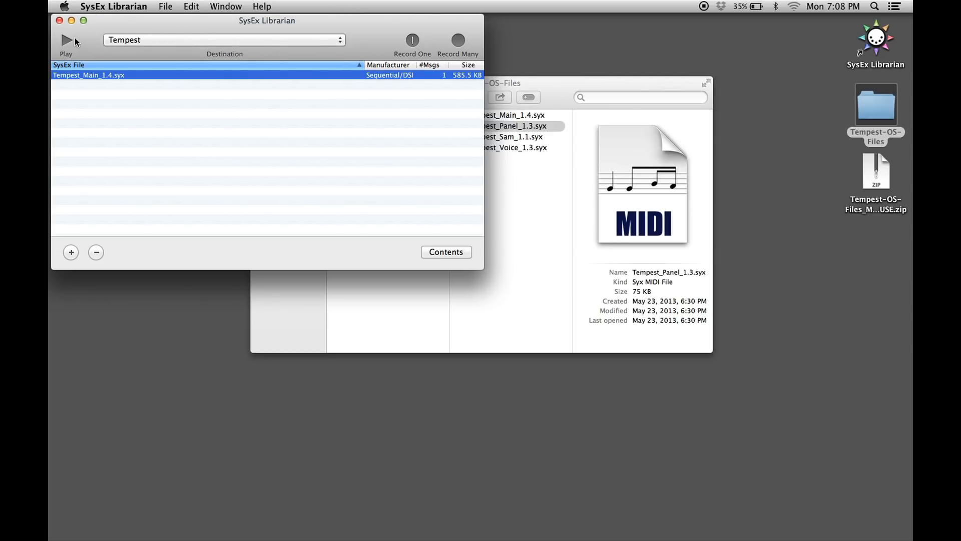
left_click(67, 40)
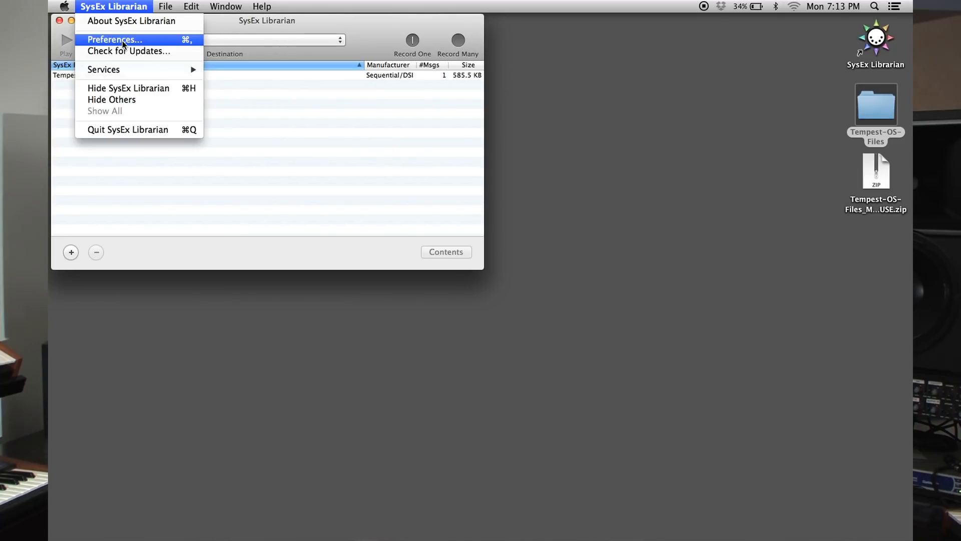
- Open the SysEx Librarian application preferences
left_click(113, 39)
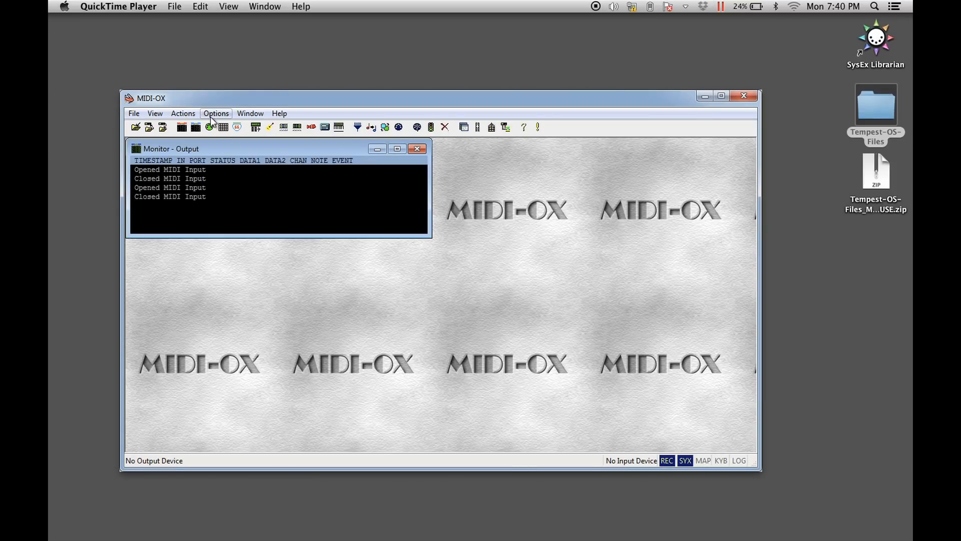
- Set the Tempest as the MIDI output device in the MIDI Devices setup
left_click(216, 113)
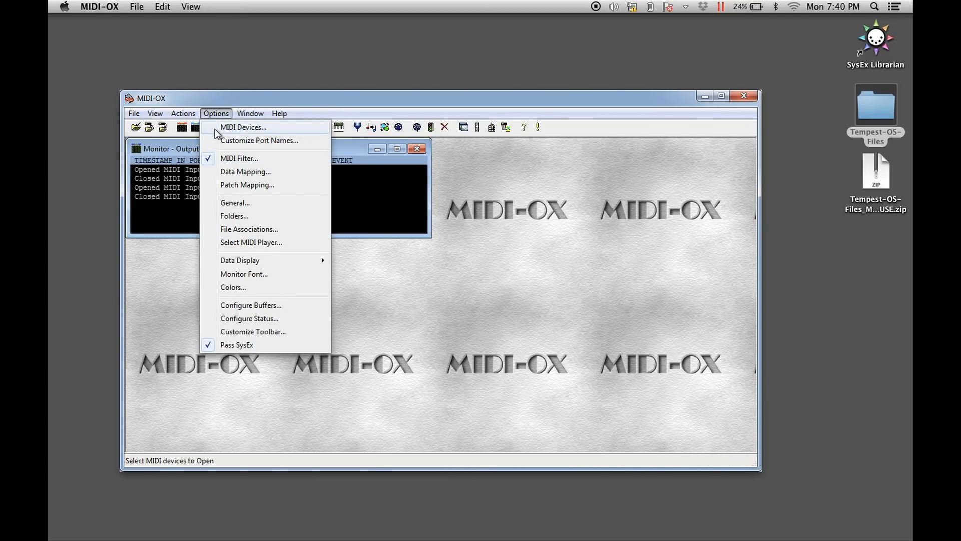
left_click(243, 127)
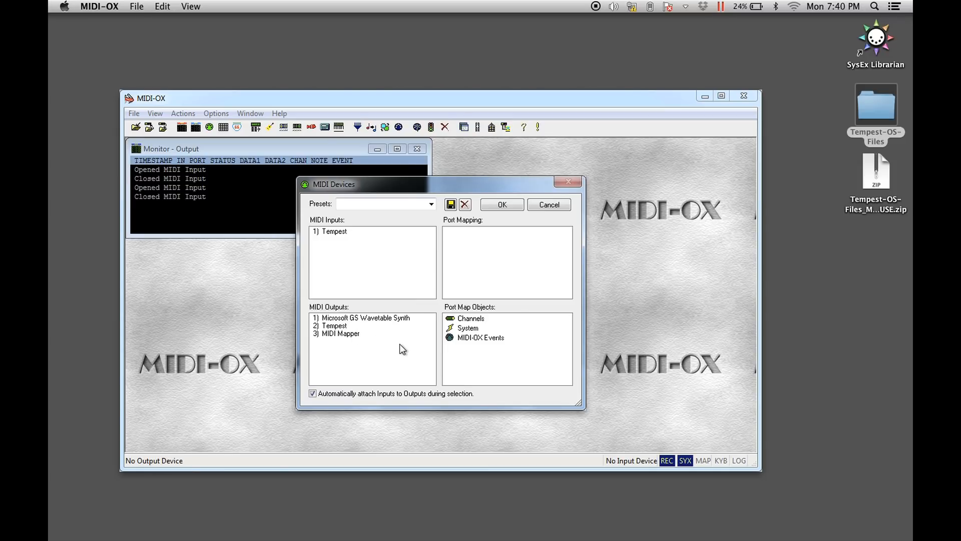
left_click(334, 325)
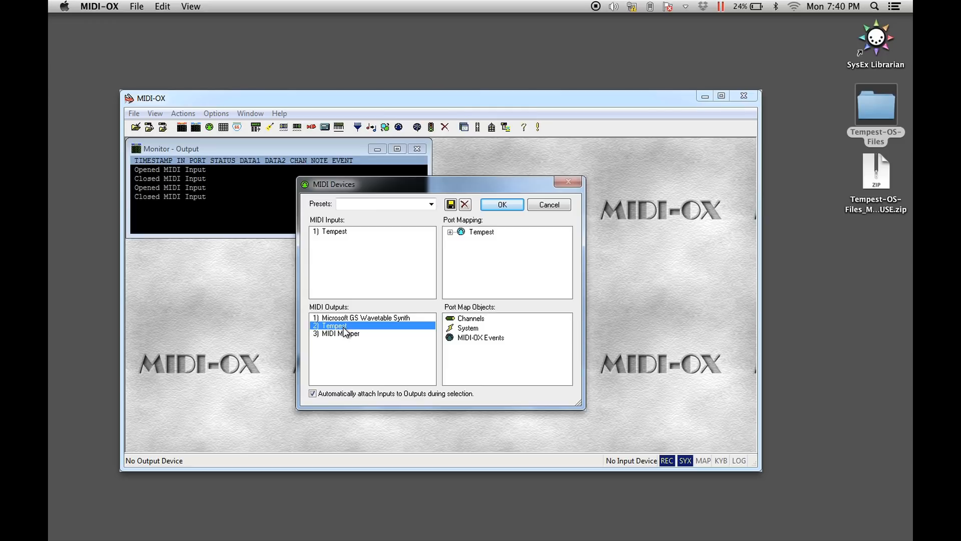
mouse_move(518, 317)
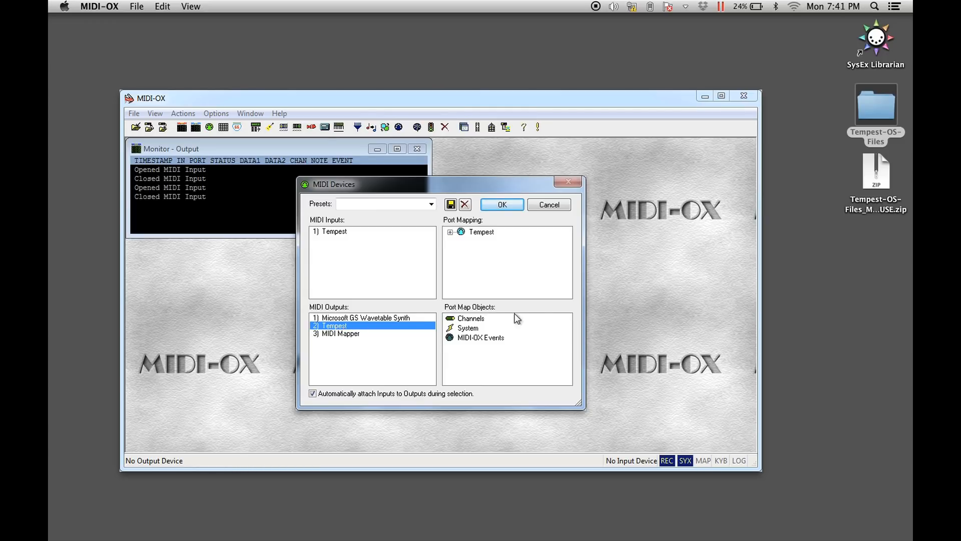
mouse_move(548, 289)
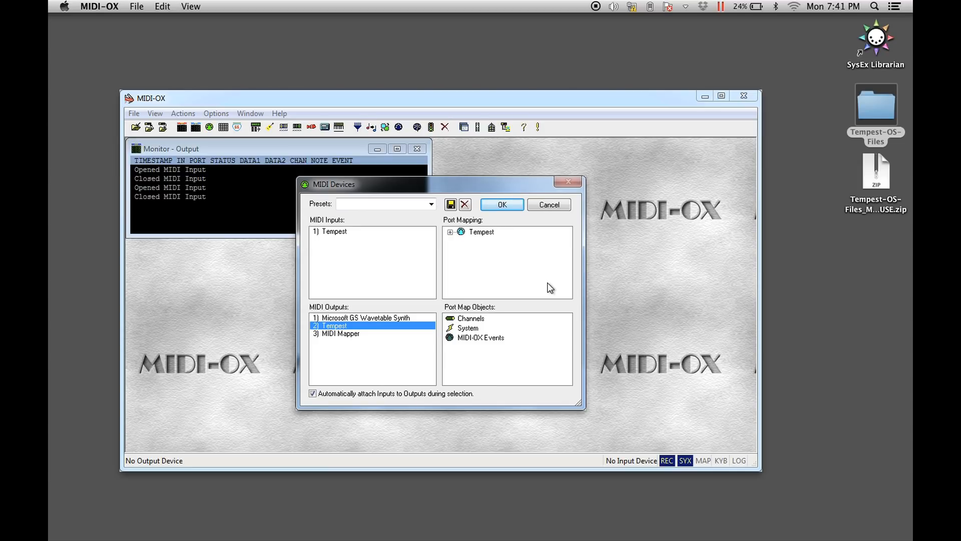
left_click(501, 204)
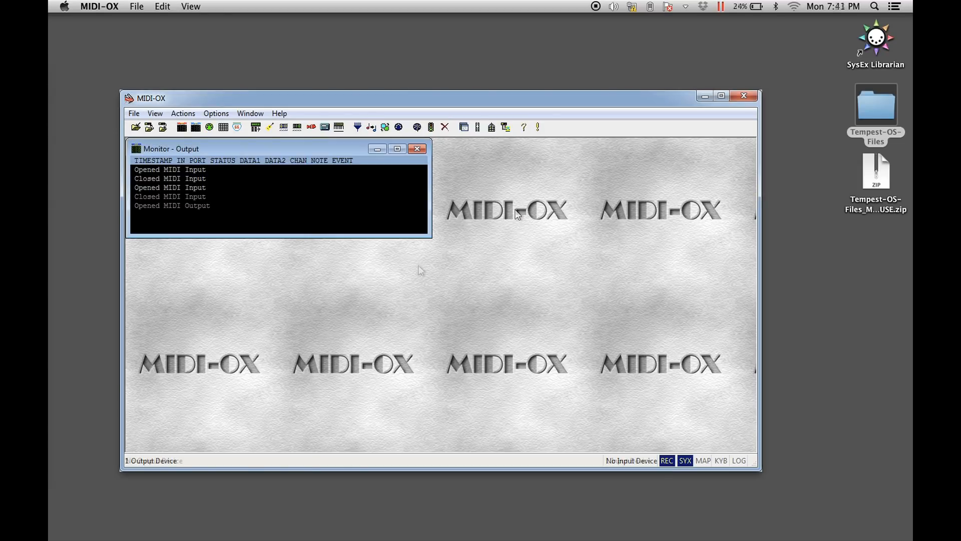
- Set the low-level output buffers to size 1024 and count 1024 in Configure Buffers
left_click(216, 113)
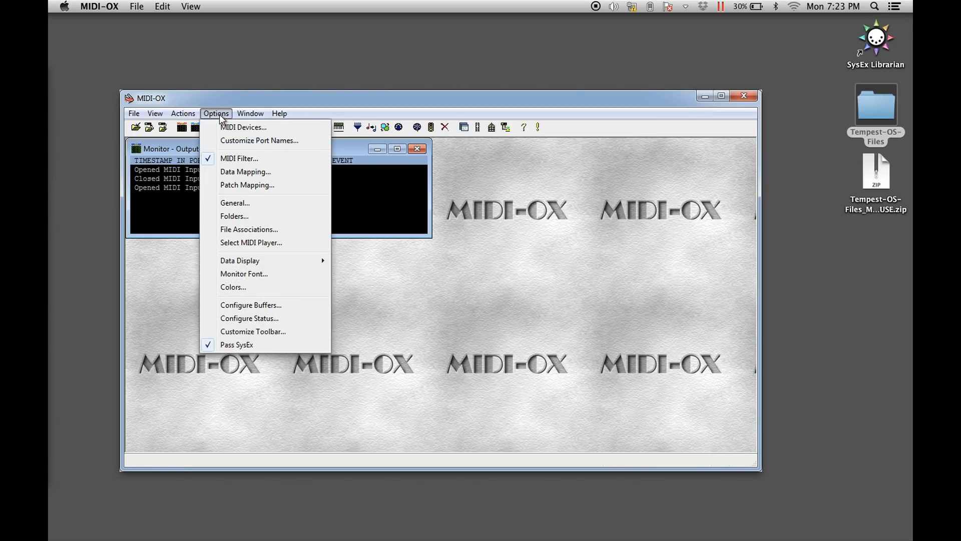
left_click(250, 304)
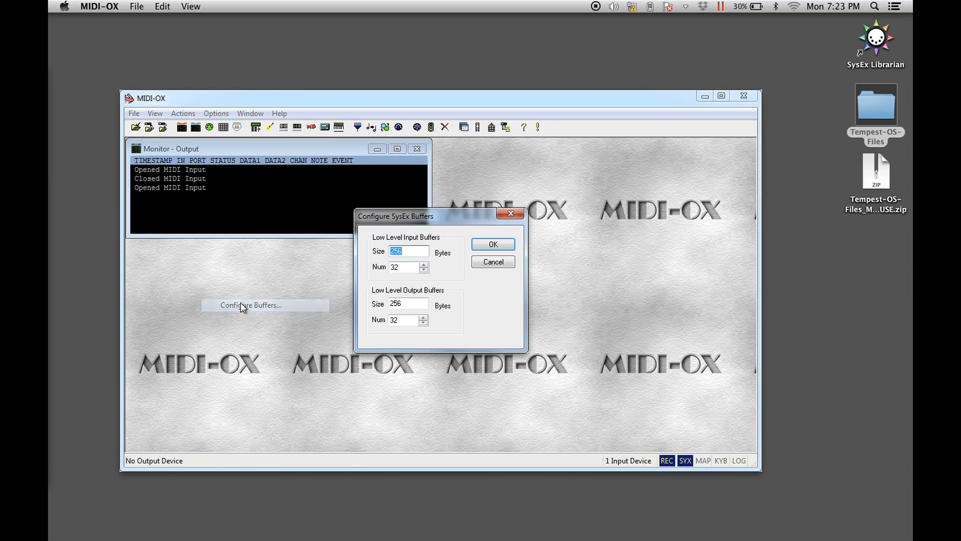
mouse_move(427, 283)
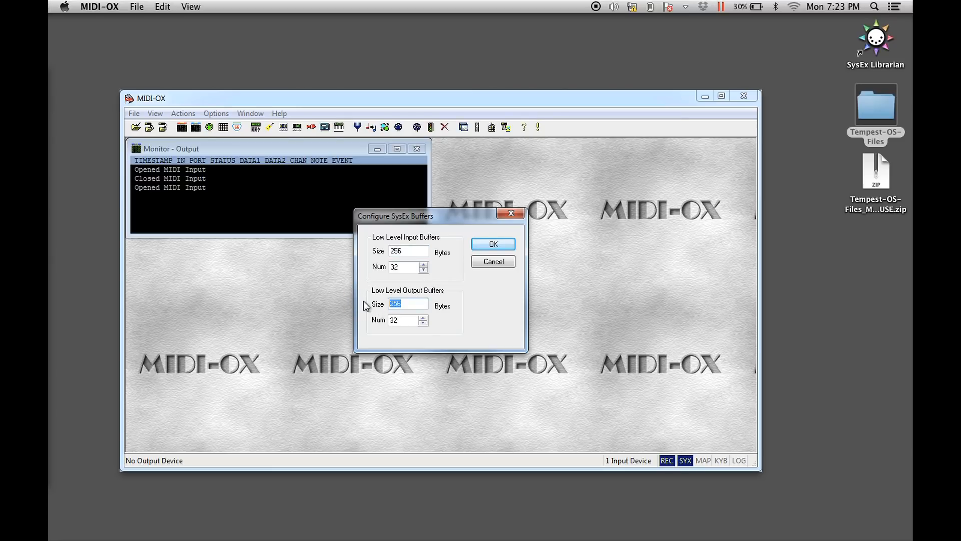
type("1024")
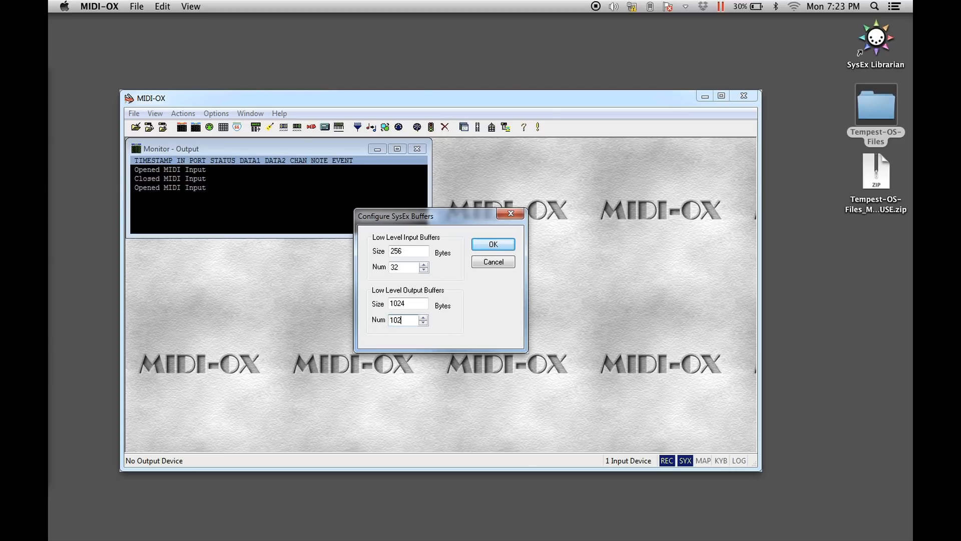
left_click(493, 244)
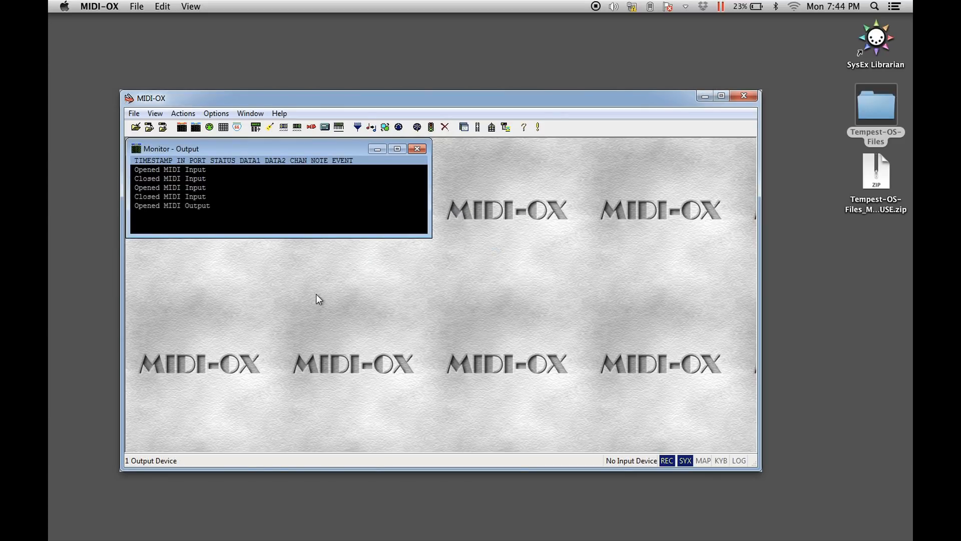
- Load Tempest_Main_1.4 into the SysEx scratchpad's command window
left_click(154, 113)
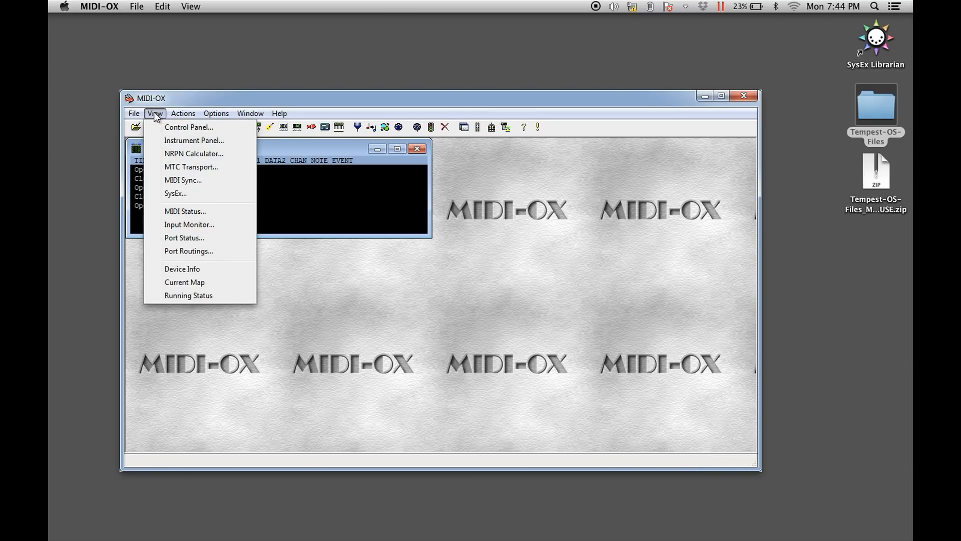
left_click(175, 193)
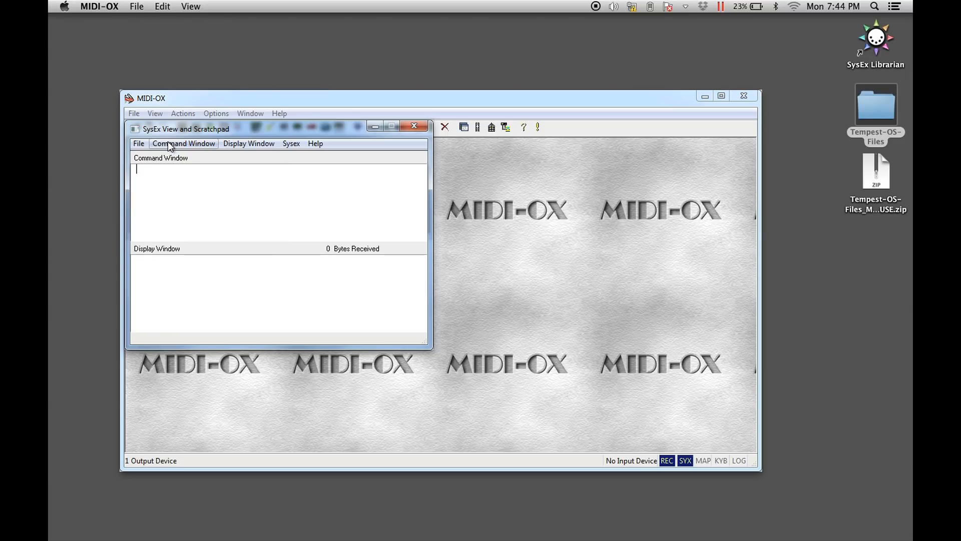
left_click(182, 143)
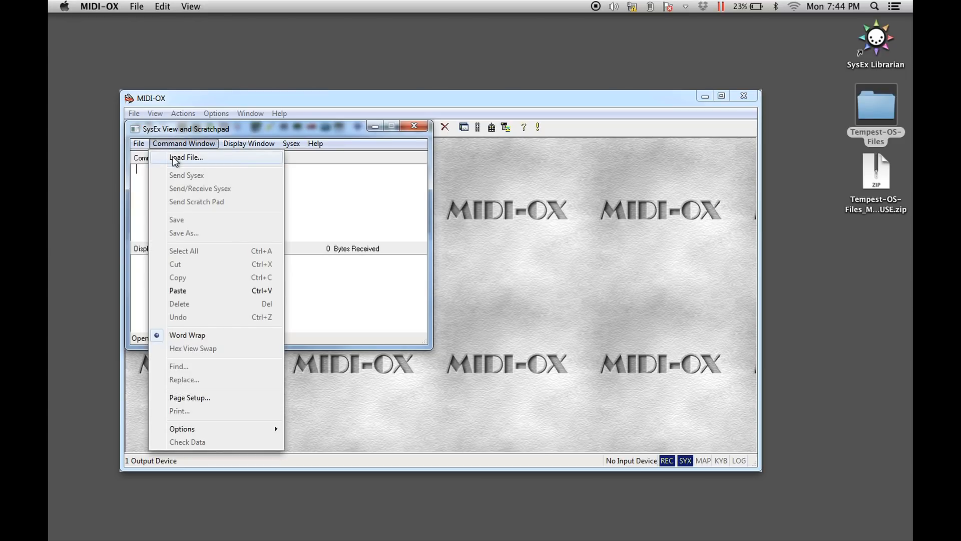
left_click(185, 158)
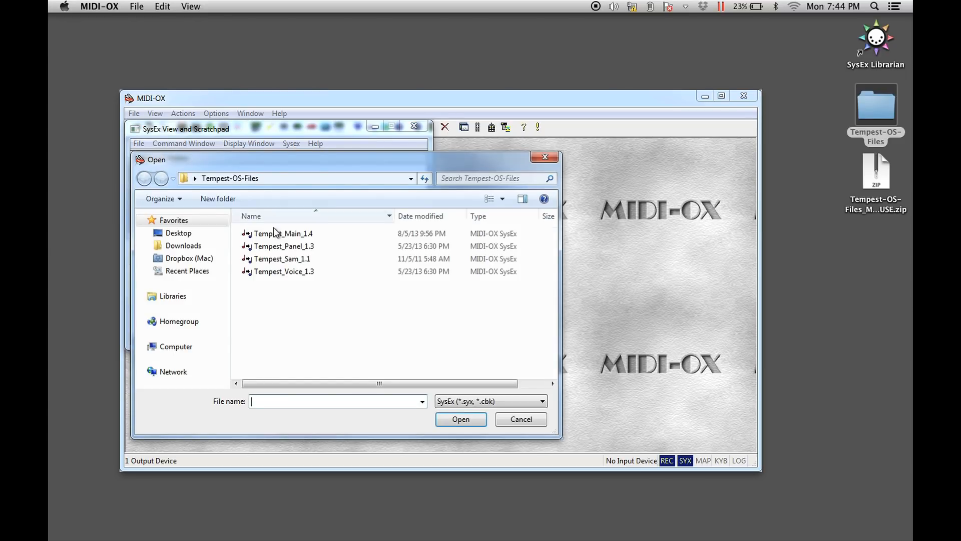
left_click(282, 234)
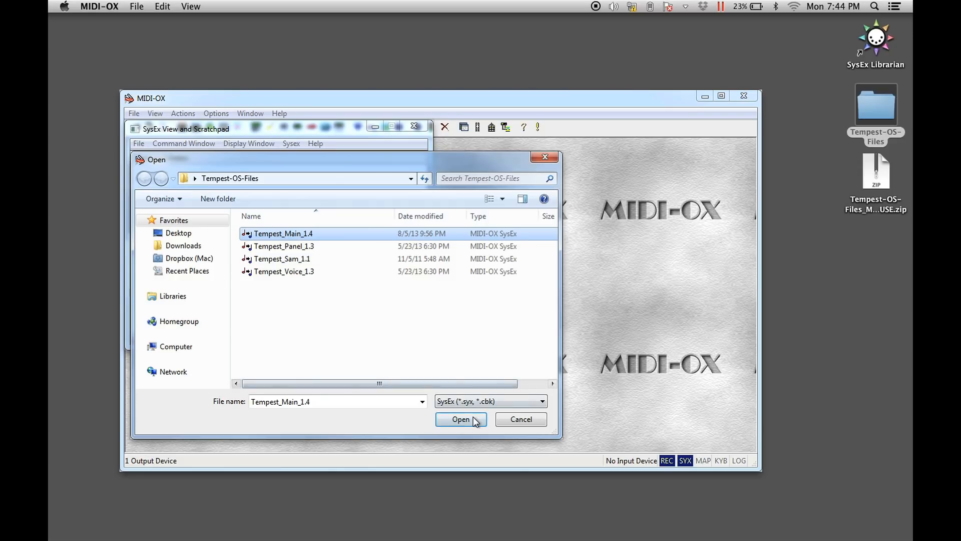
left_click(461, 419)
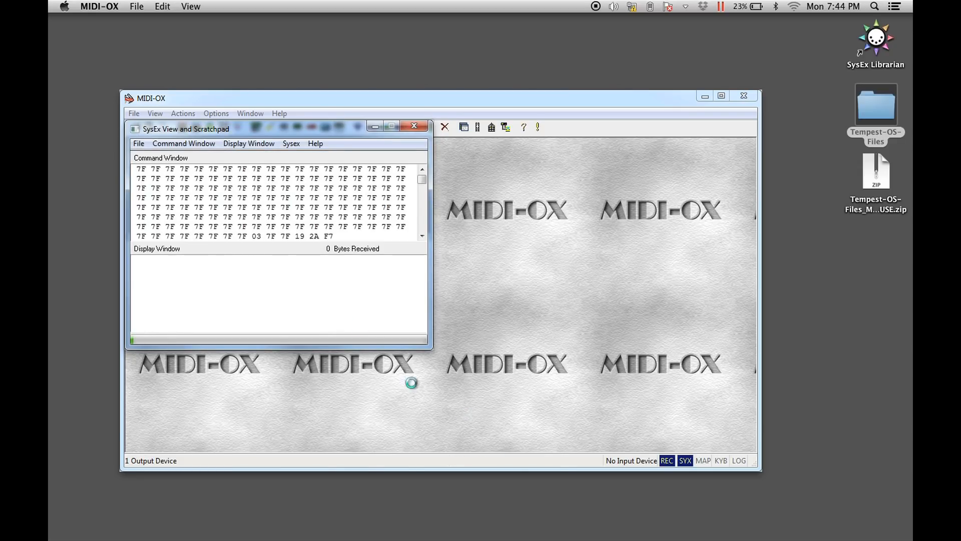
- Send the loaded SysEx data to the Tempest via Command Window > Send Sysex
left_click(184, 143)
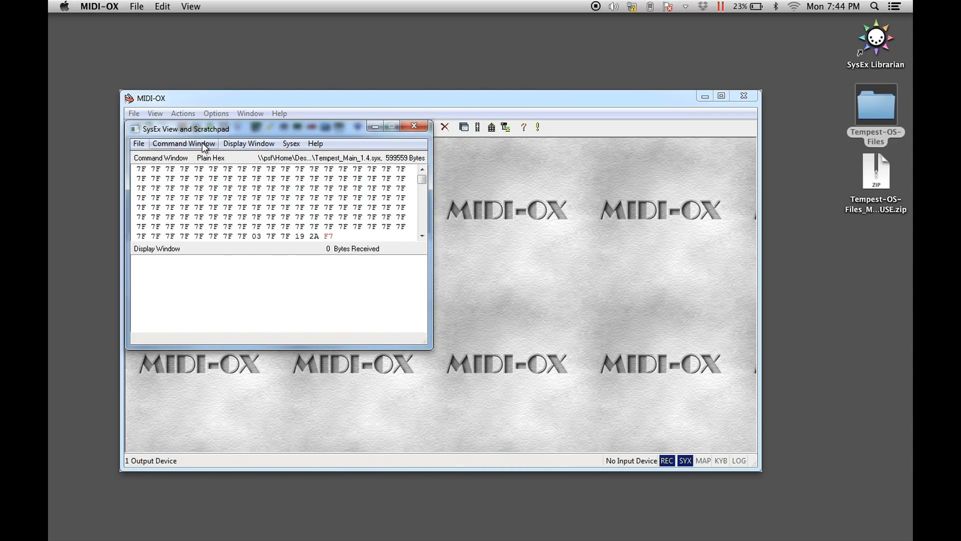
left_click(183, 143)
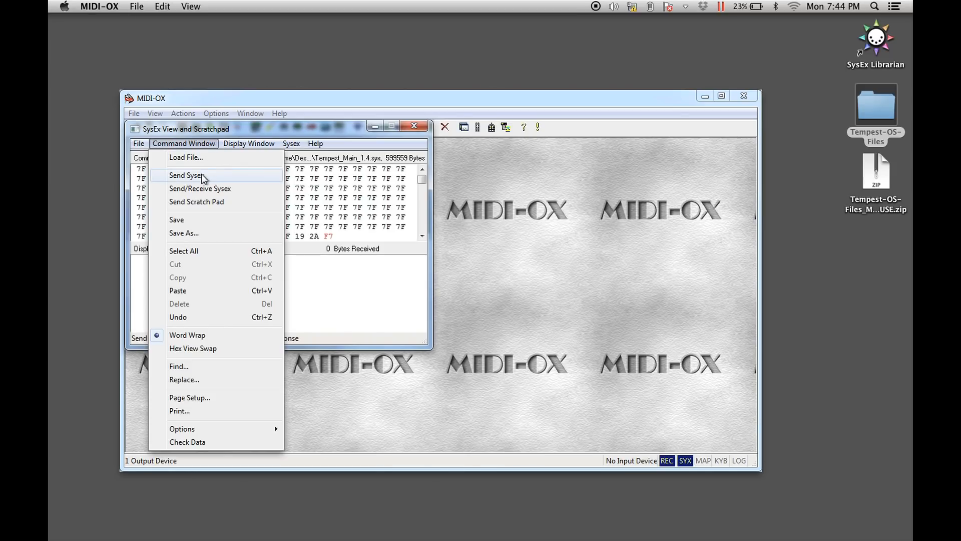
left_click(187, 176)
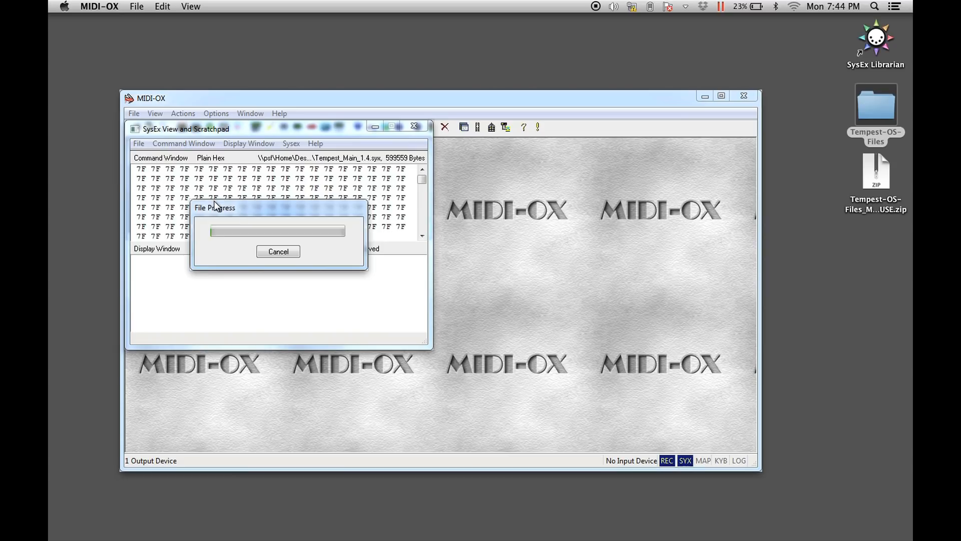
left_click(278, 251)
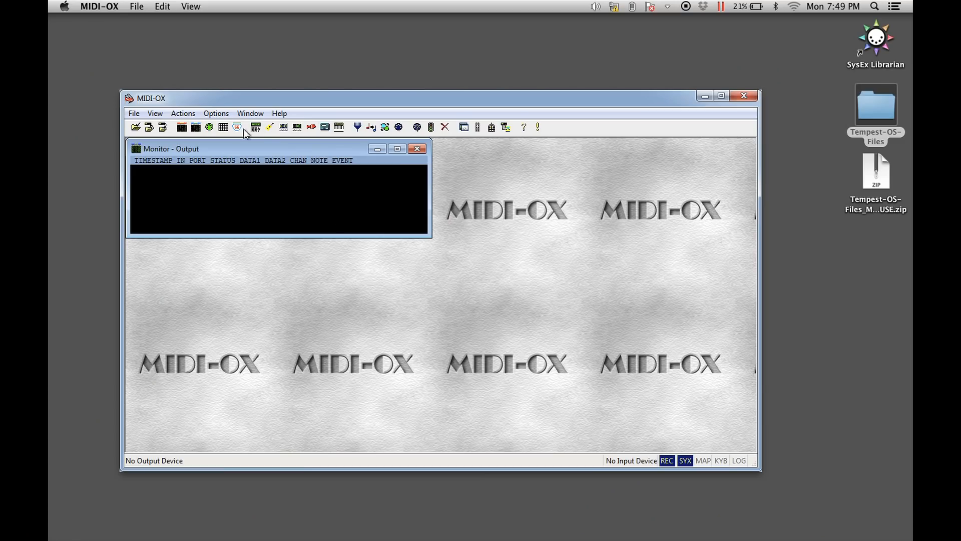
- Raise the low-level output buffer size to 2048 in Configure Buffers, keeping 1024 buffers
left_click(216, 114)
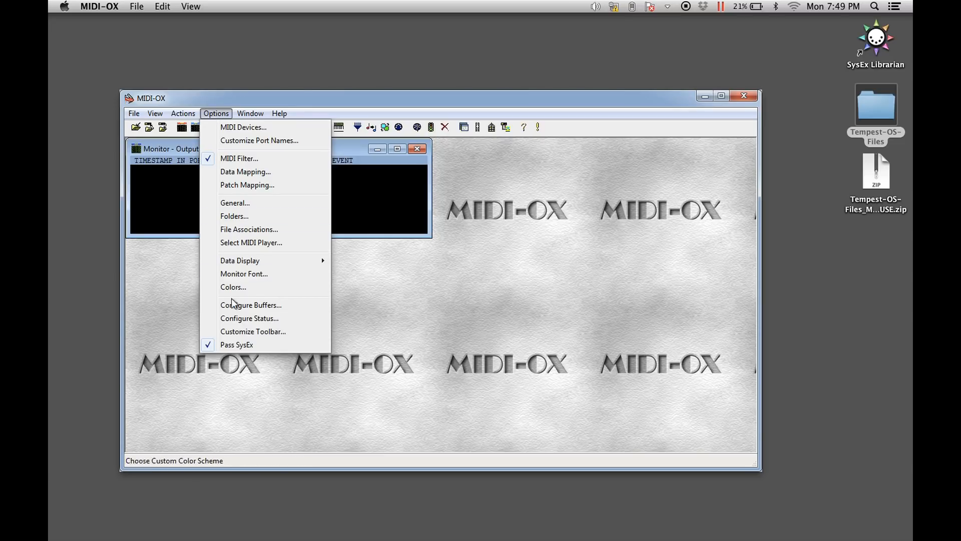
left_click(250, 304)
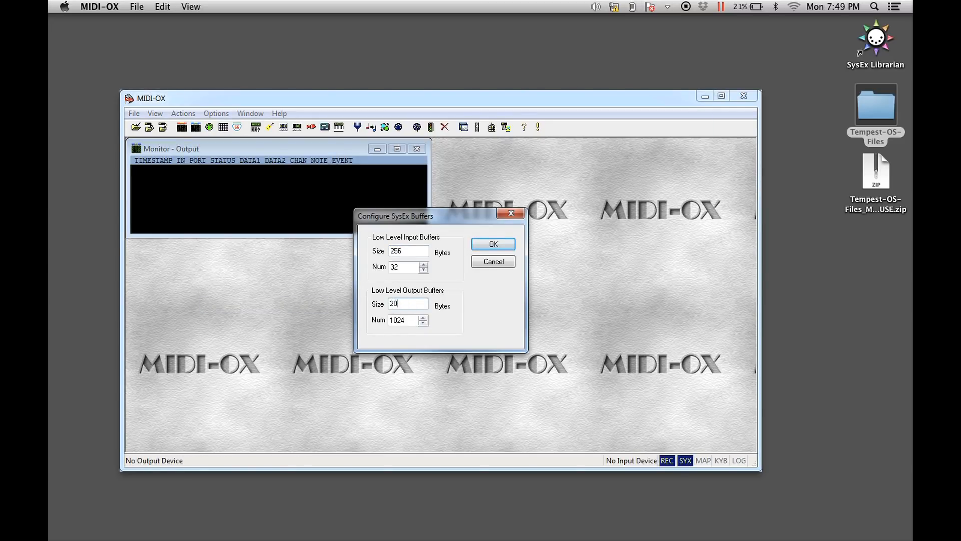
type("2048")
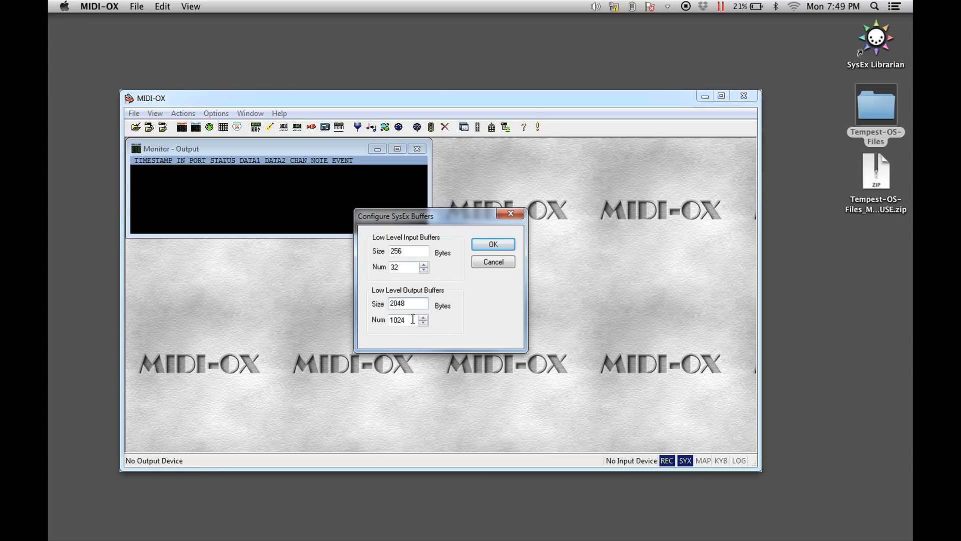